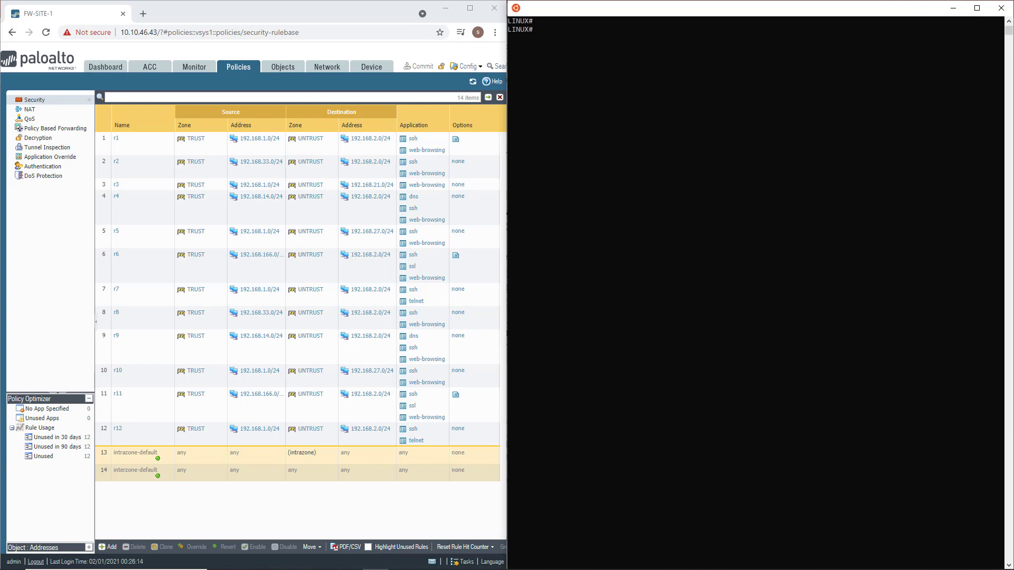
- Run php rules-edit.php in=api://10.10.46.43 actions=display to list the firewall's security rules
{"action": "type", "text": "php rules-edit.php in=api://10.10.46.43 actions=display"}
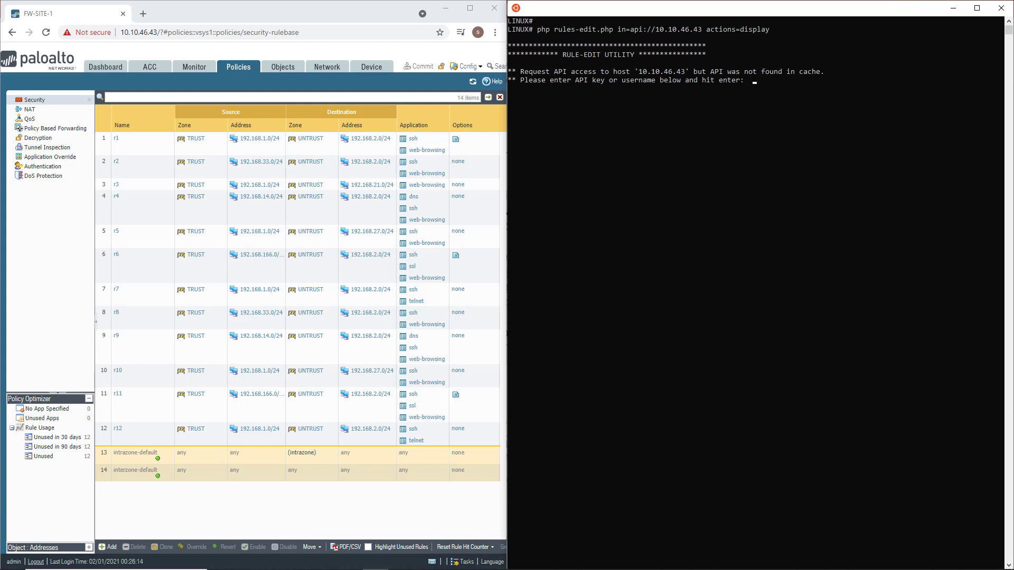
- Authenticate as admin with the hidden password, review the 12 listed rules, then clear the terminal
{"action": "type", "text": "admin"}
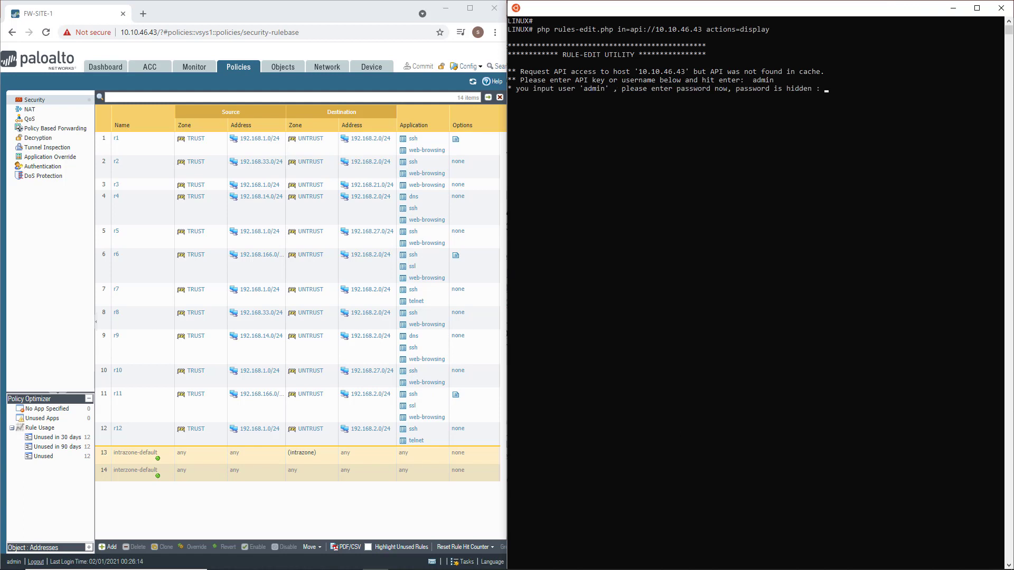
{"action": "type", "text": "*****"}
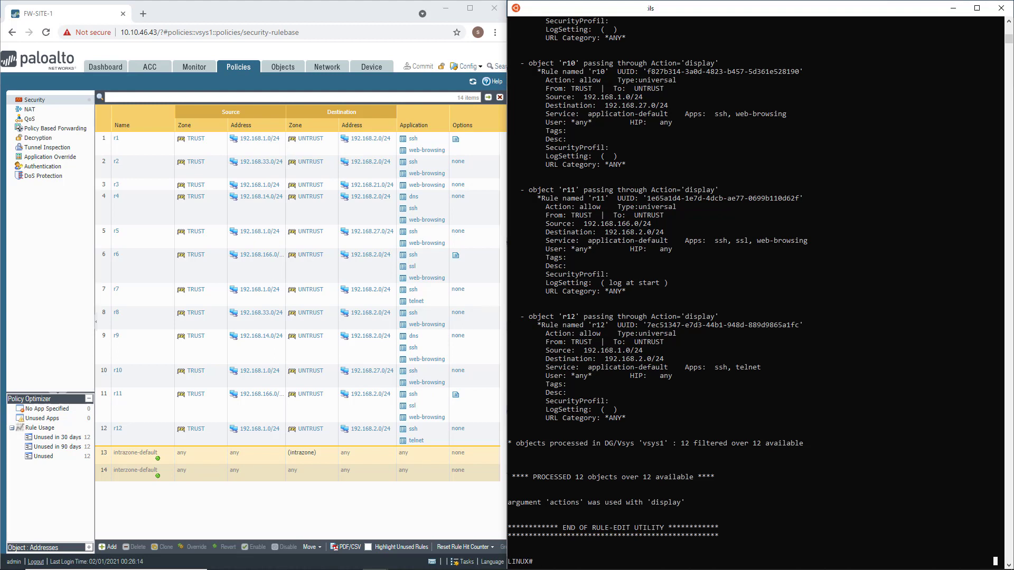
{"action": "type", "text": "clear"}
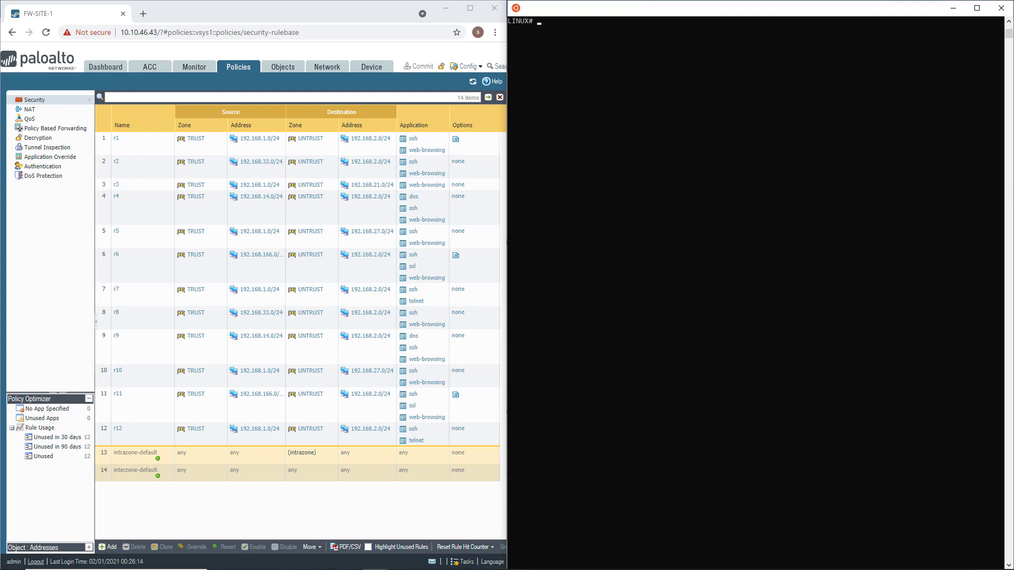
- Clear the screen and run rules-edit.php against api://10.10.46.43 with actions=logStart-Enable
{"action": "type", "text": "clear"}
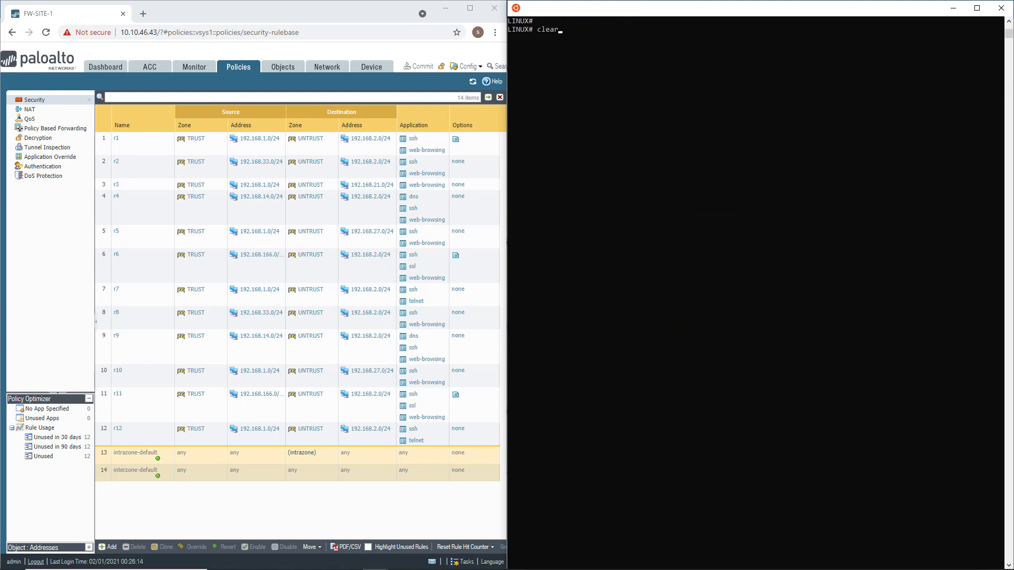
{"action": "type", "text": "php rules-edit.php in=api://10.10.46.43 actions=display"}
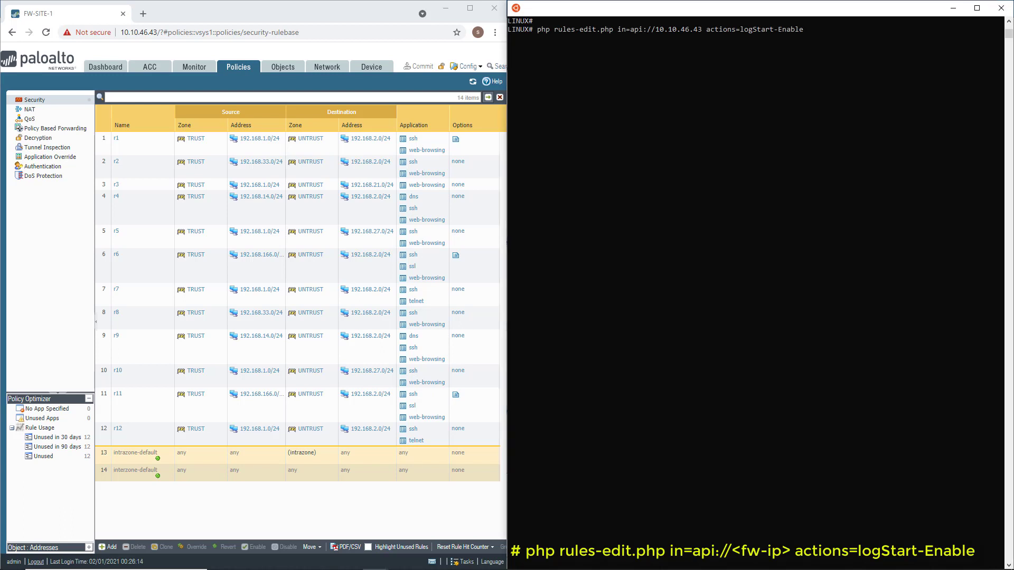
{"action": "key", "text": "Return"}
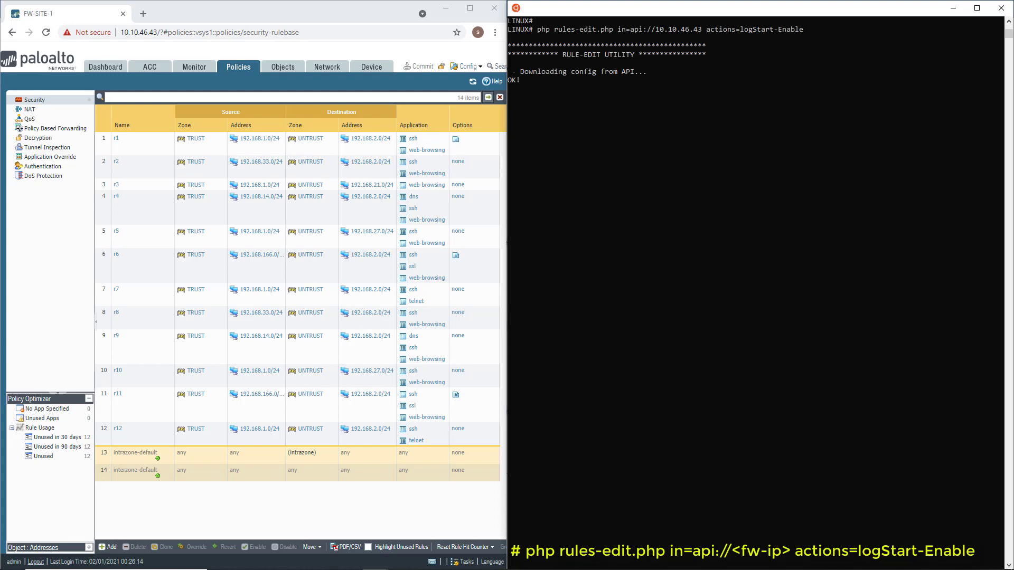